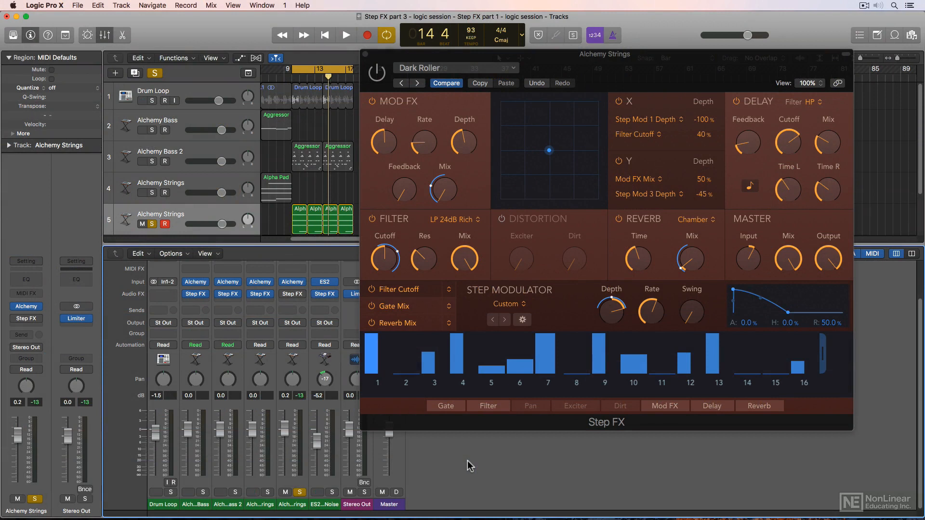
Replace the Dark Roller preset on Alchemy Strings' Step FX with Recall Default.
left_click(345, 35)
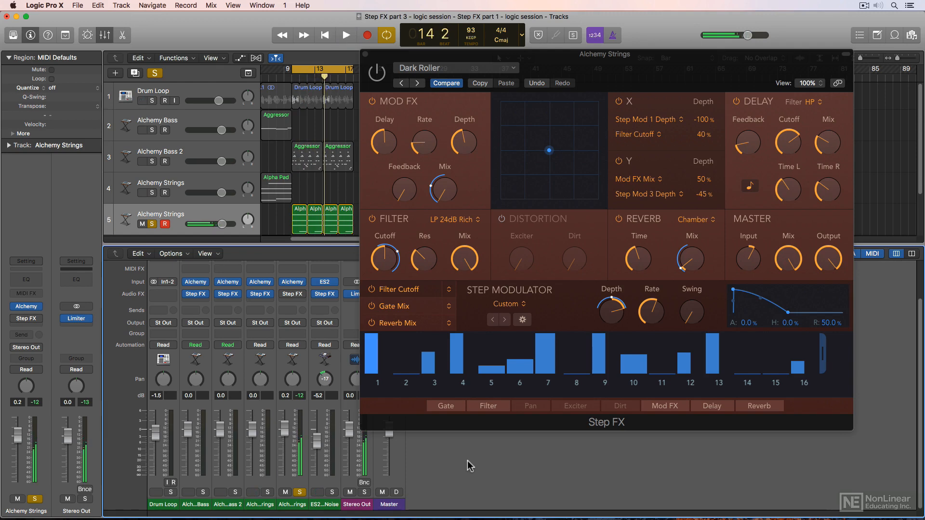
left_click(454, 68)
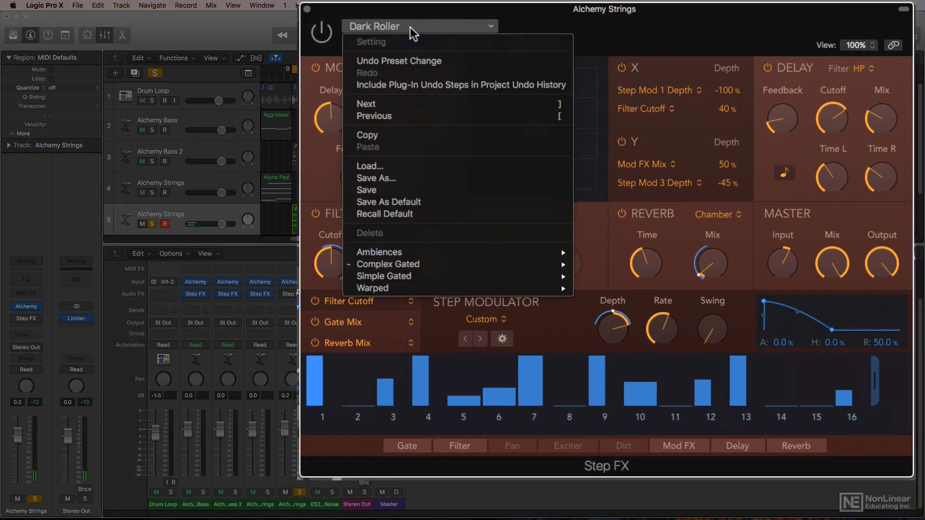
mouse_move(457, 214)
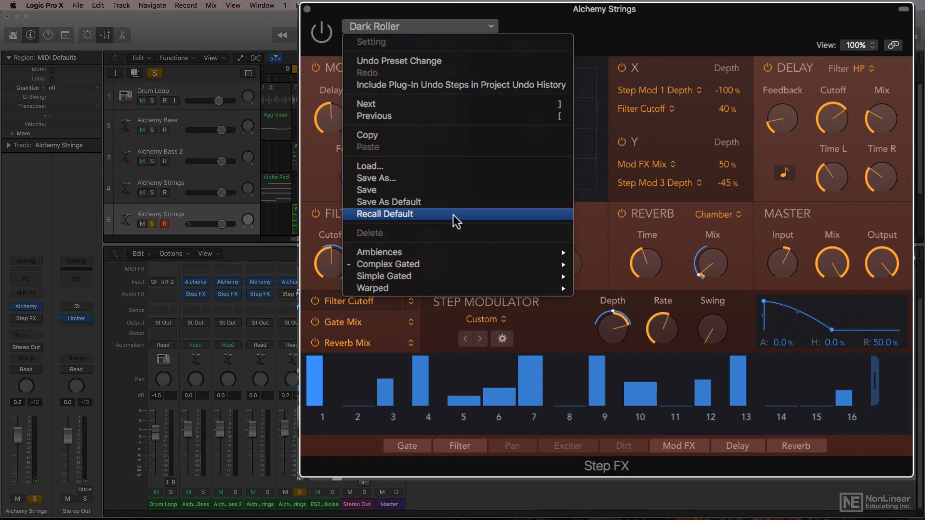
left_click(384, 213)
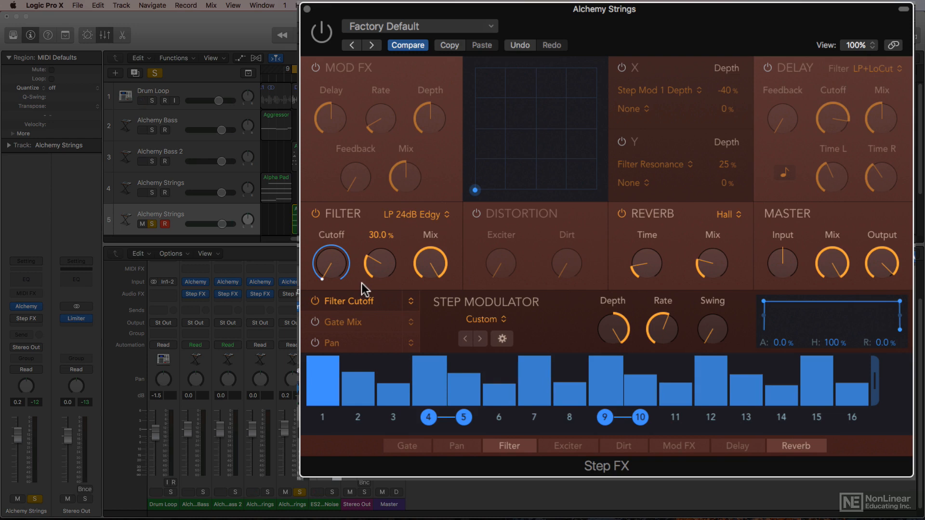
mouse_move(379, 244)
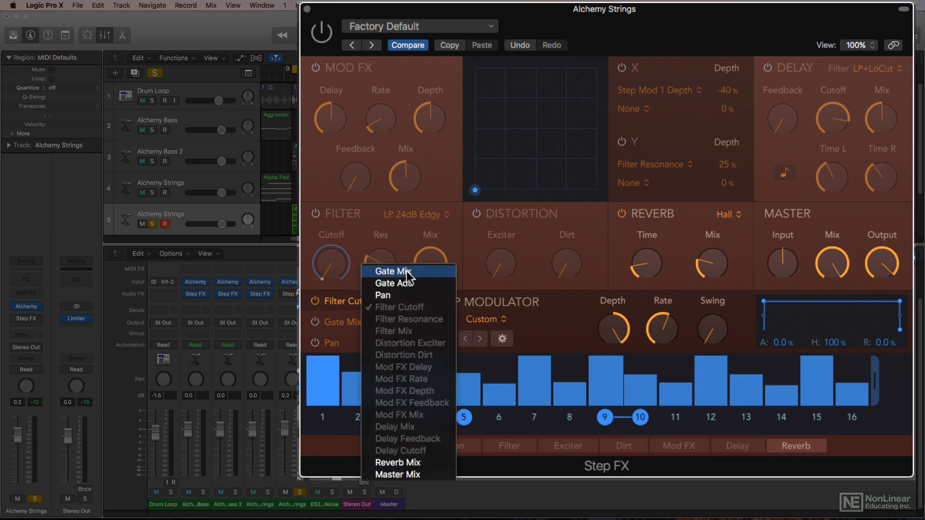
Switch the first step modulator's target from Filter Cutoff to Gate Mix.
left_click(392, 271)
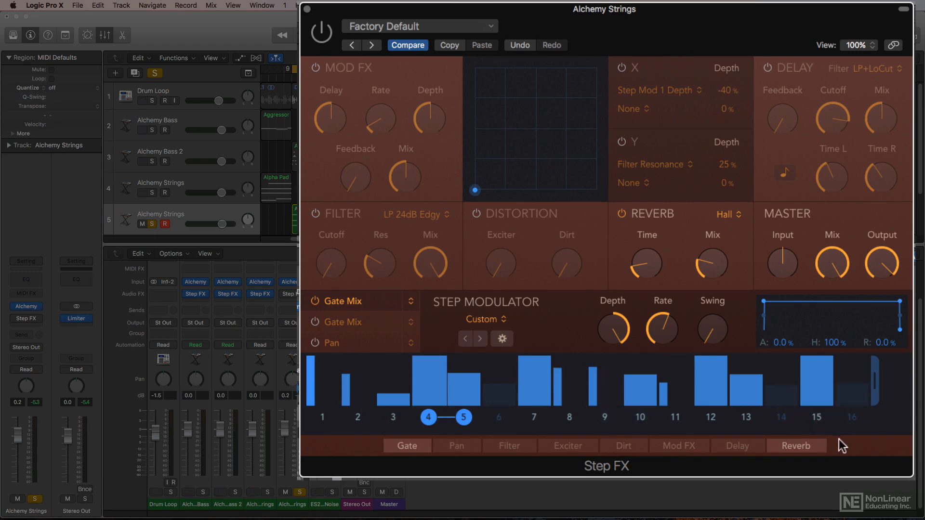
mouse_move(849, 446)
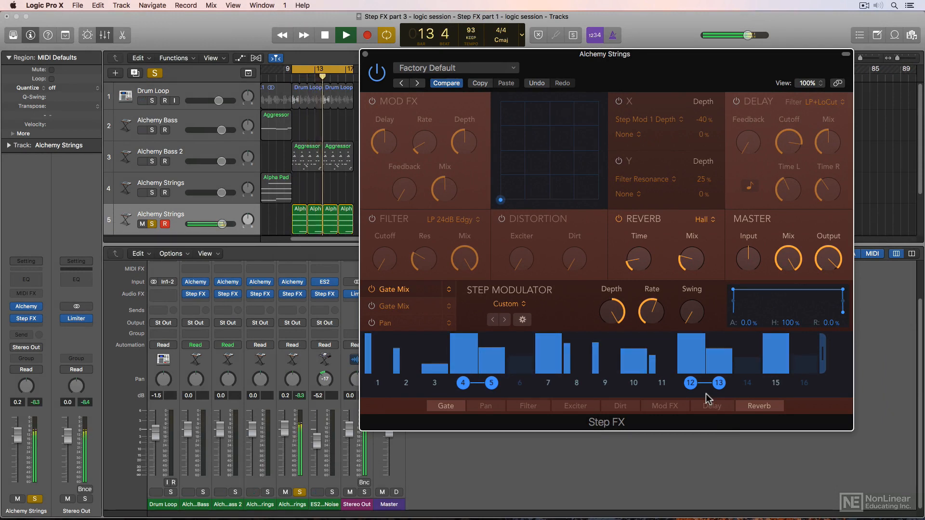
Stop playback and switch the first step modulator's target to Master Output.
left_click(345, 35)
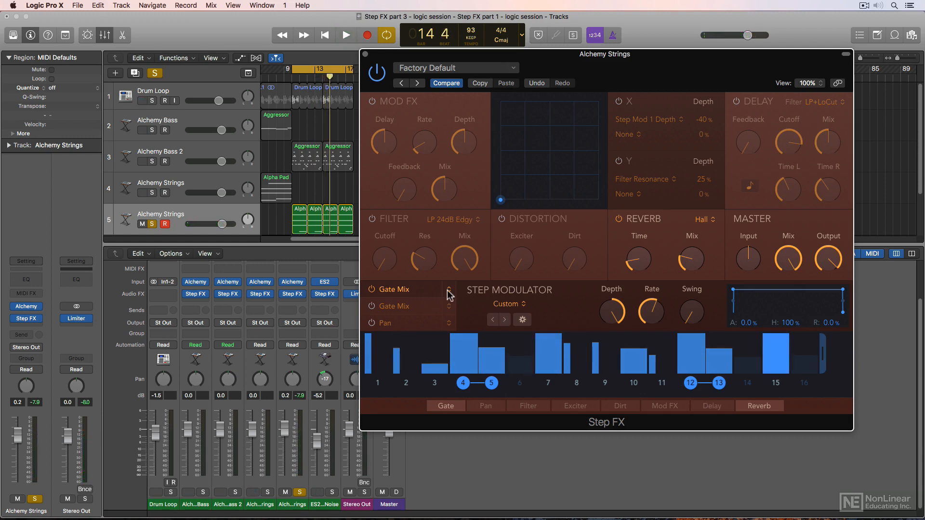
left_click(448, 289)
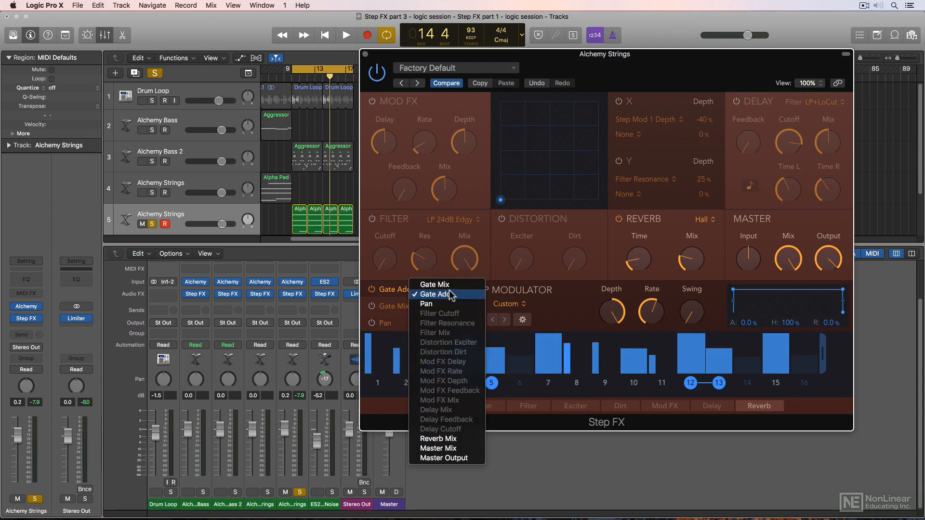
mouse_move(444, 458)
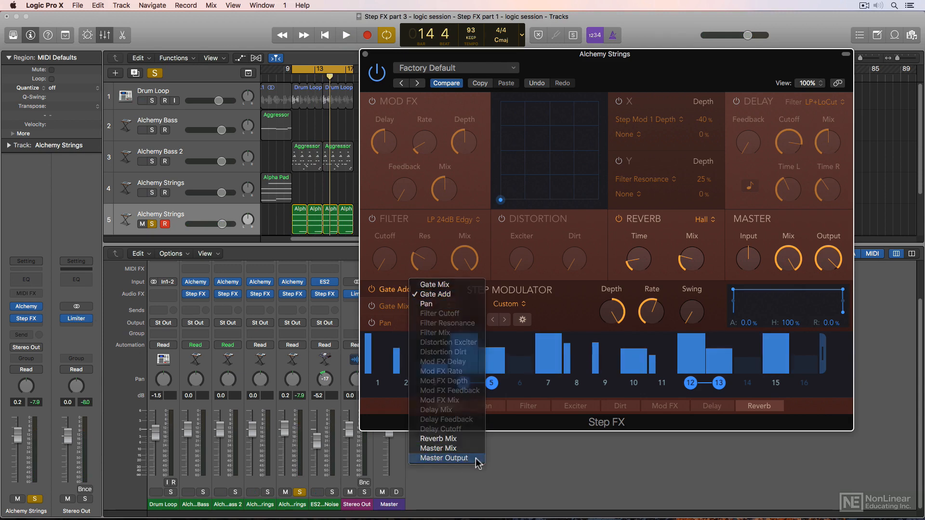
left_click(443, 458)
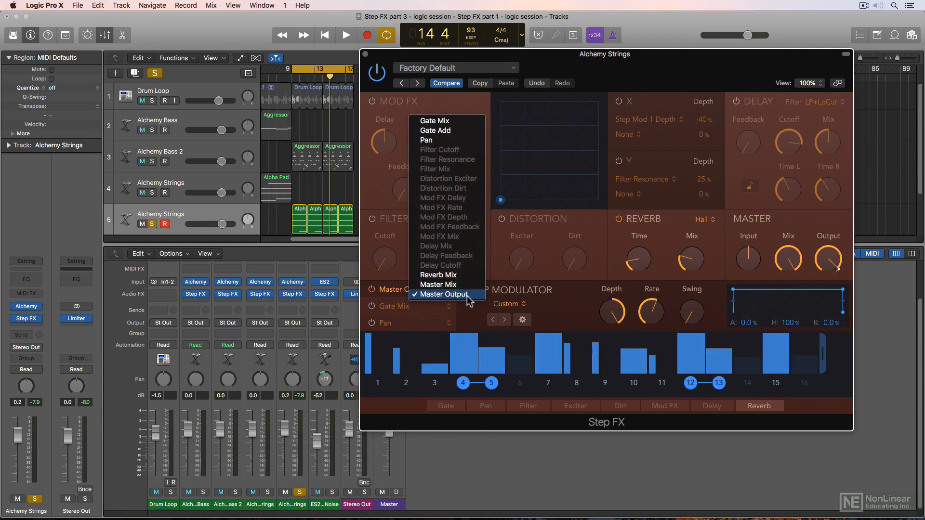
mouse_move(469, 258)
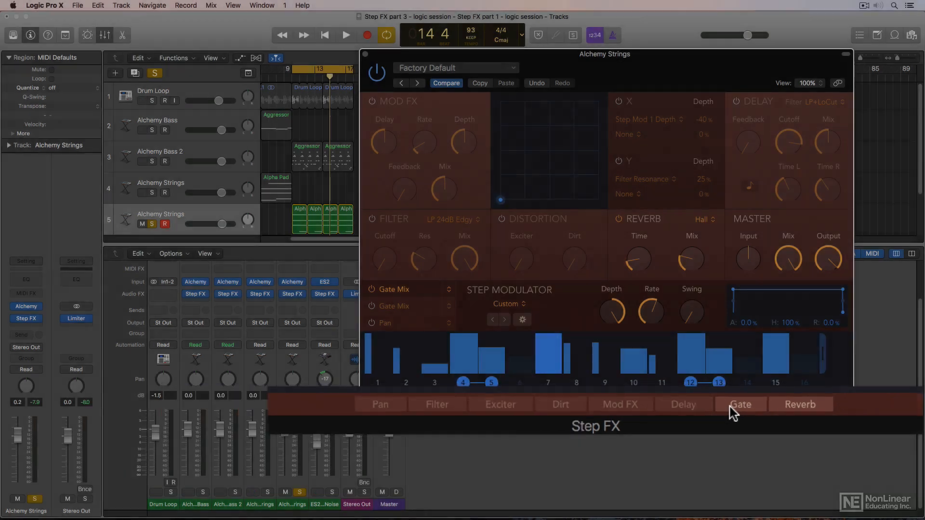
Start playback and move Gate after Reverb at the end of the Step FX chain.
left_click(345, 35)
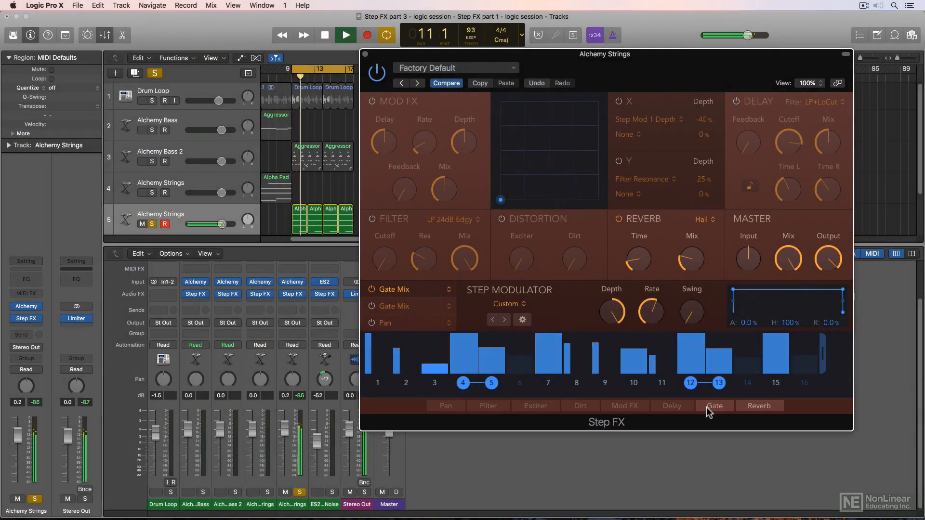
left_click(345, 35)
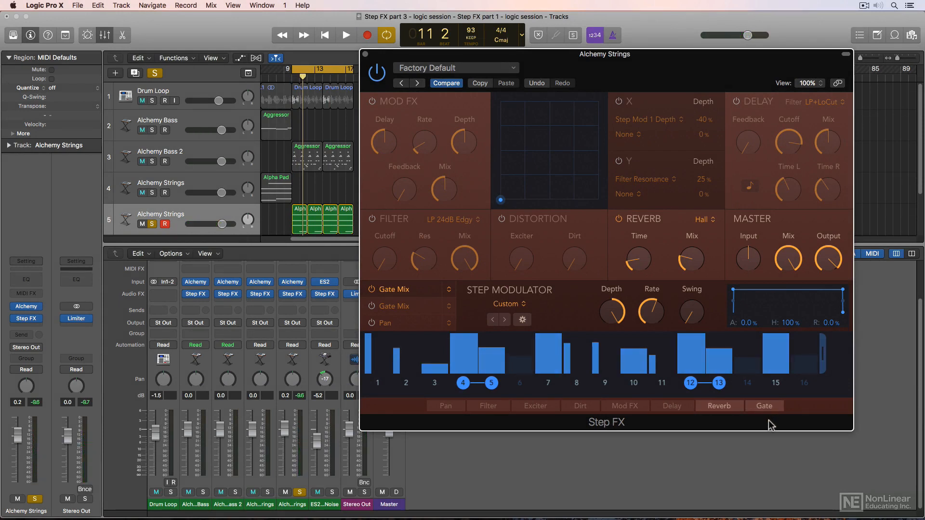
left_click(345, 34)
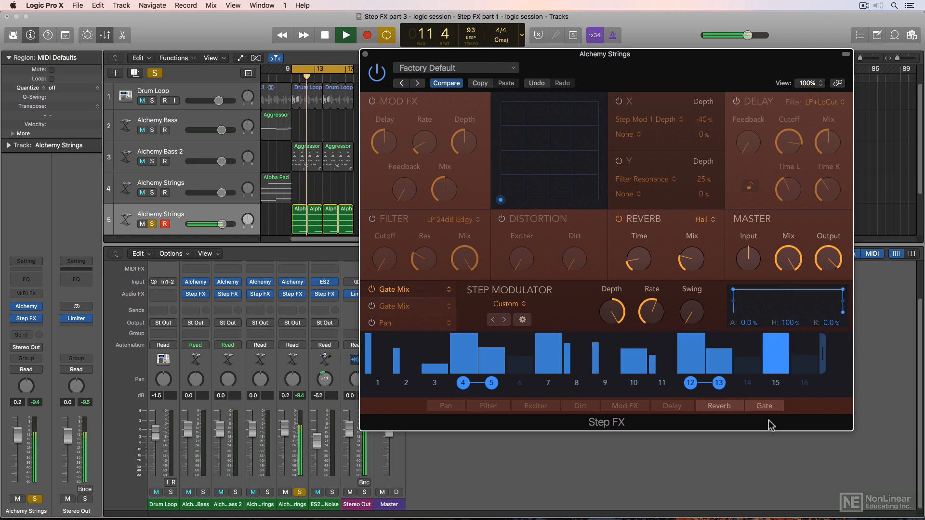
Change the first lane's target from Master Output back to Gate Mix.
left_click(409, 289)
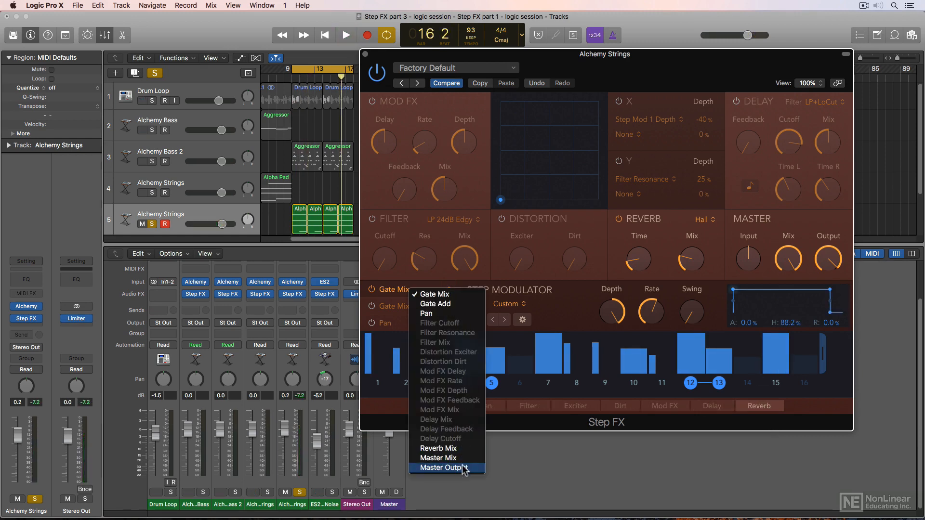
left_click(442, 468)
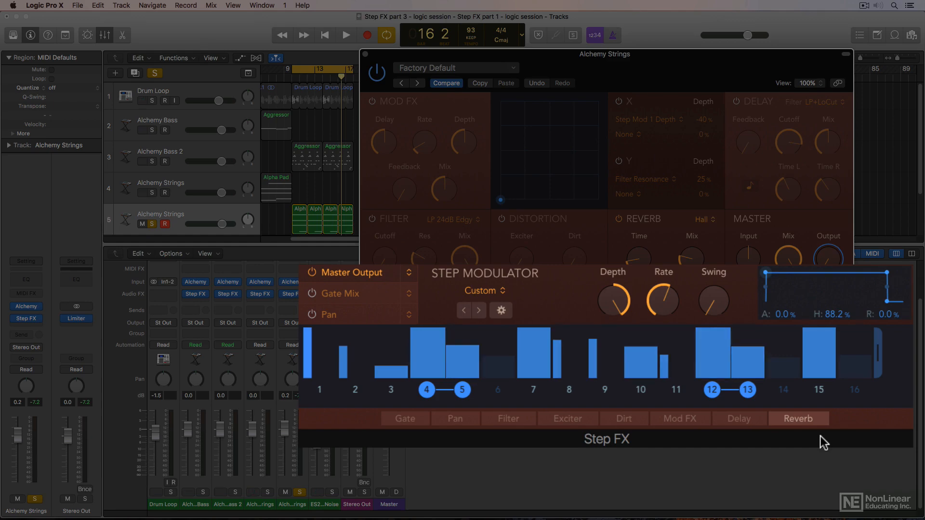
left_click(345, 35)
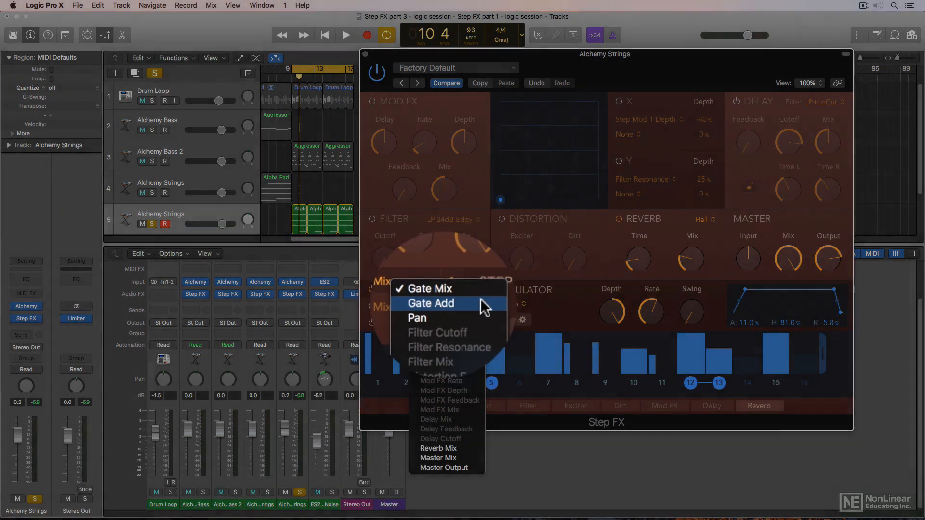
Keep Gate Mix, push modulation depth to 100%, and audition the gated strings.
left_click(431, 288)
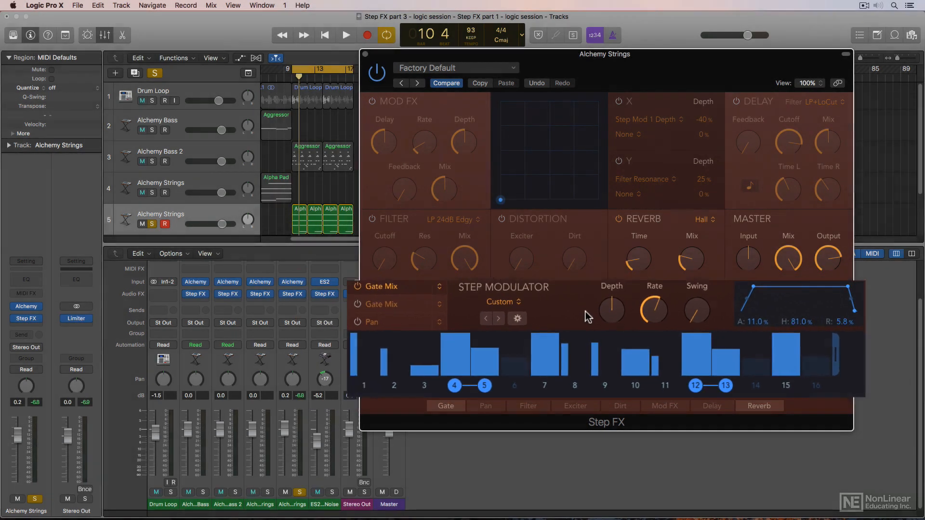
left_click(345, 34)
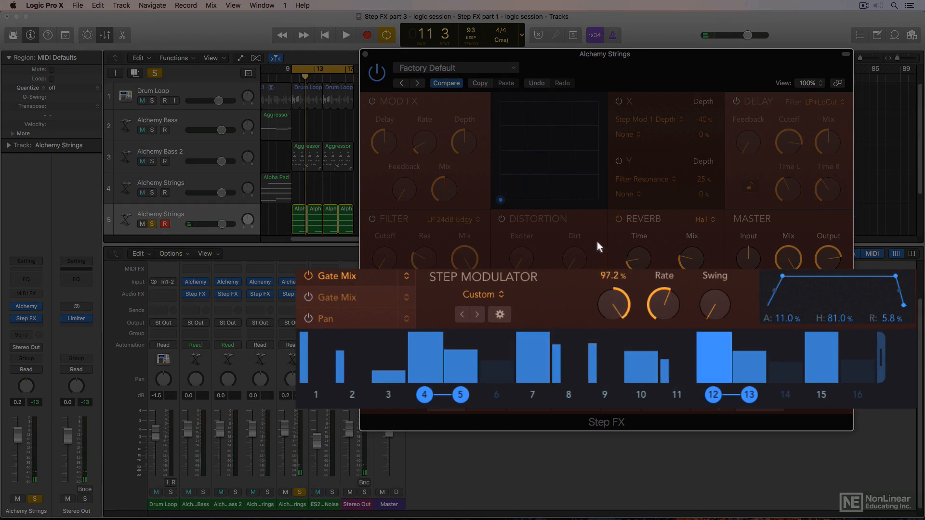
left_click(345, 35)
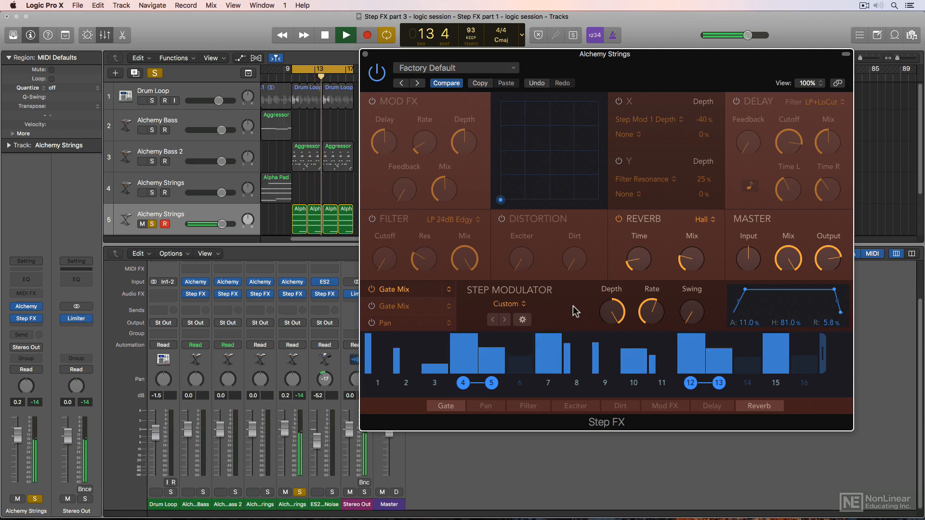
left_click(324, 34)
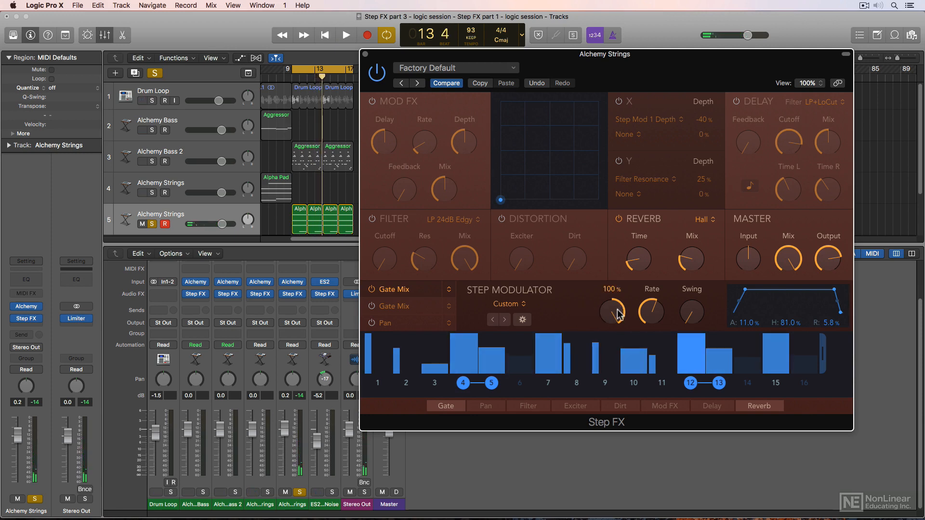
left_click(346, 34)
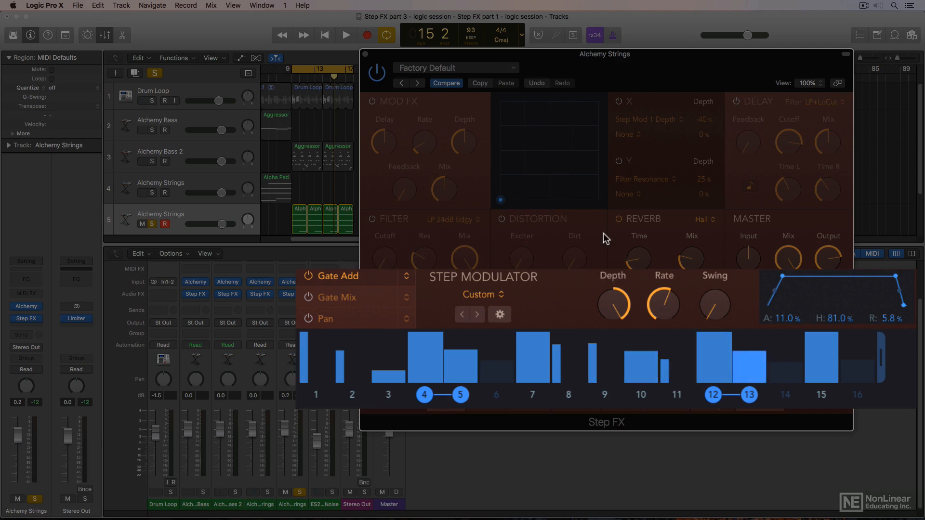
Set the first Step FX lane's modulation target to Gate Add.
left_click(346, 34)
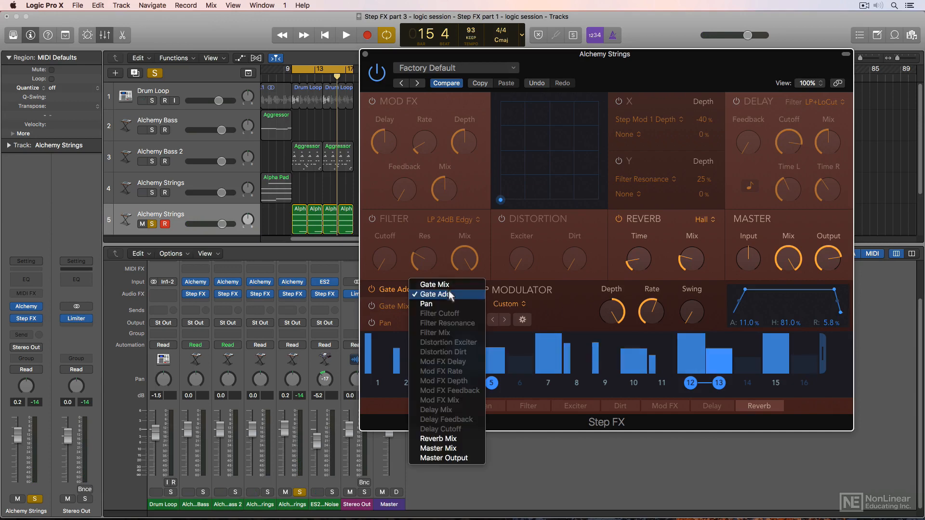
Set lane one's target back to Gate Mix and lane two's target to Pan.
left_click(434, 294)
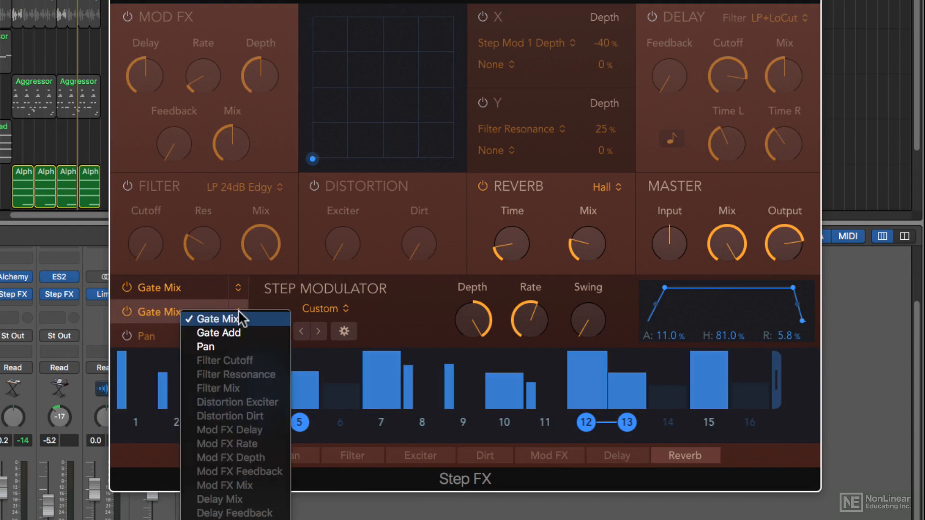
mouse_move(241, 354)
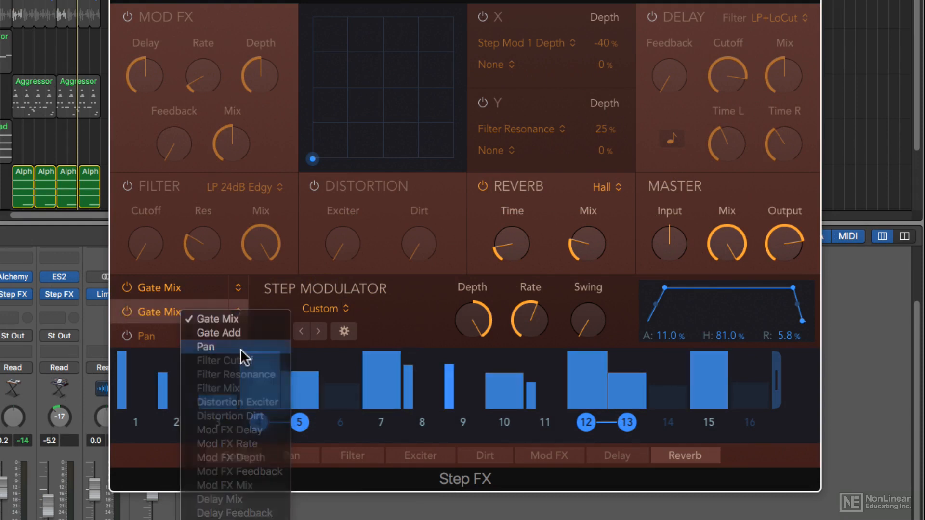
left_click(204, 347)
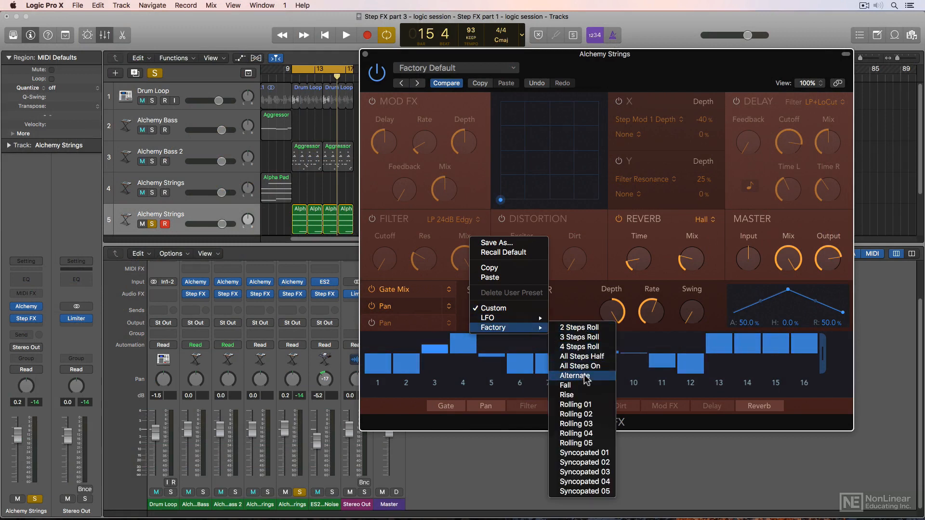
mouse_move(487, 318)
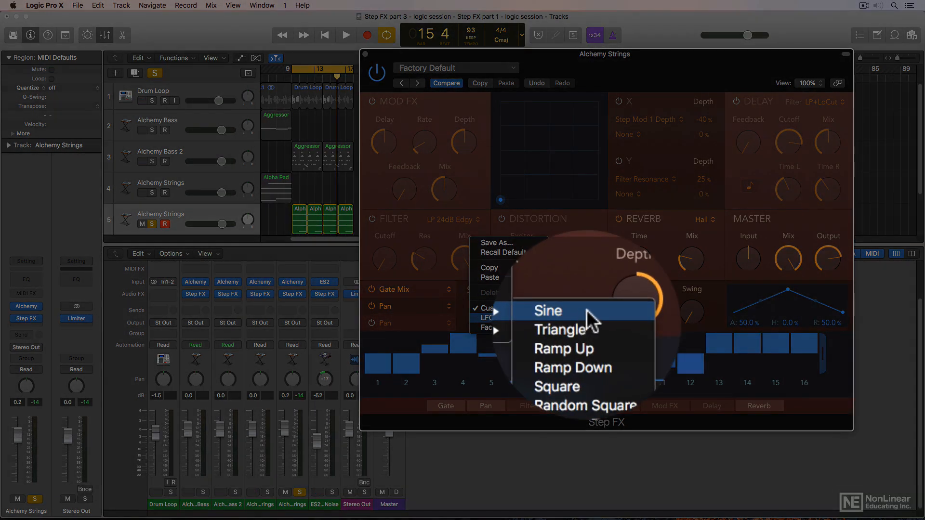
Load the LFO Sine shape into the Pan lane and start playback.
left_click(548, 311)
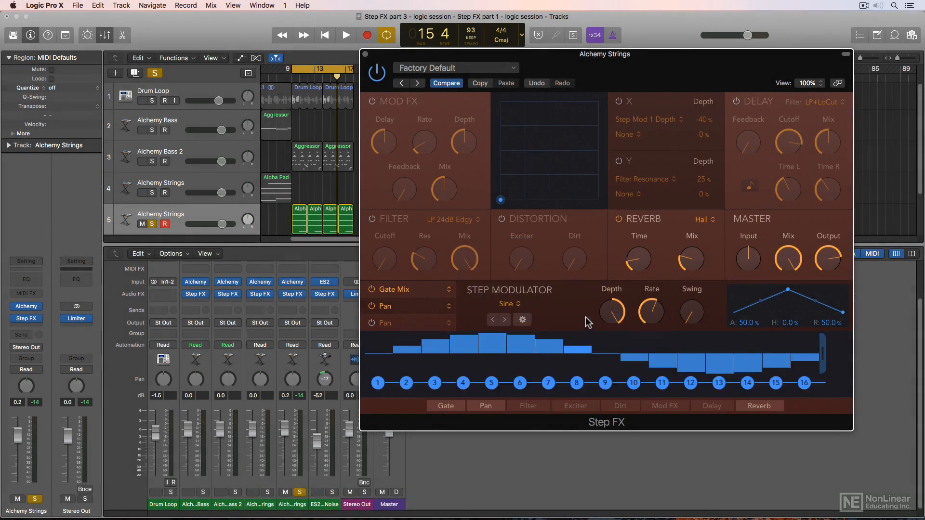
left_click(345, 35)
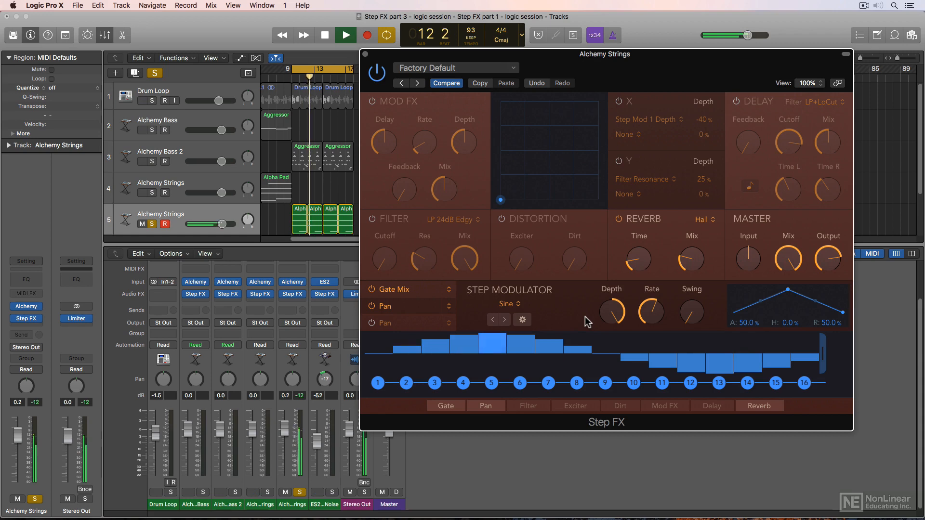
left_click(324, 34)
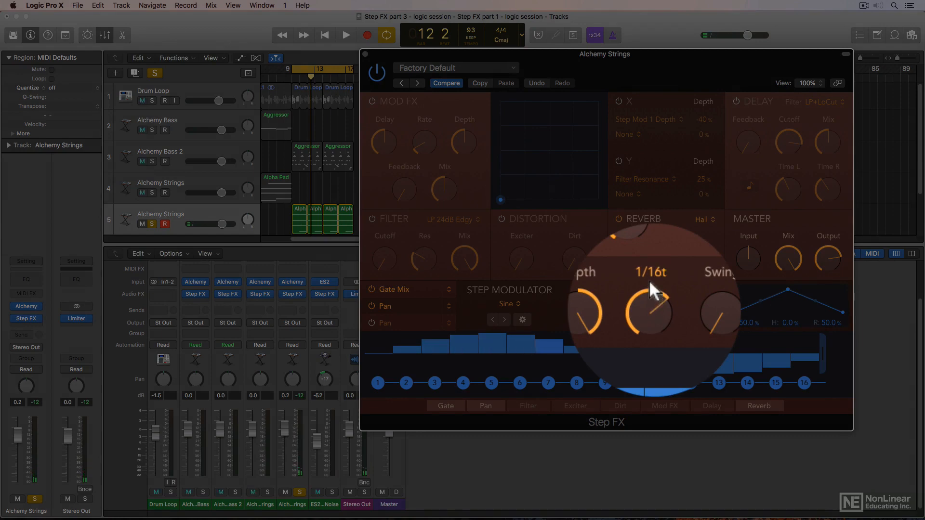
left_click(345, 35)
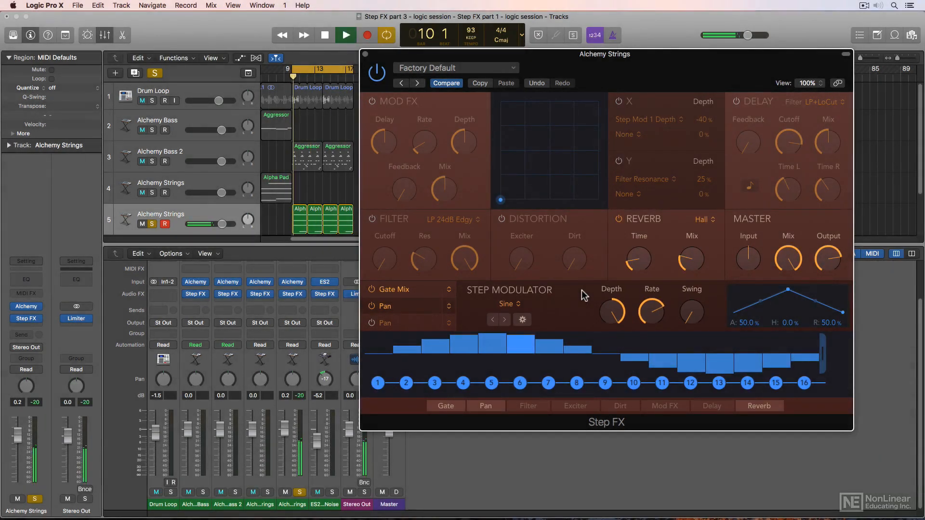